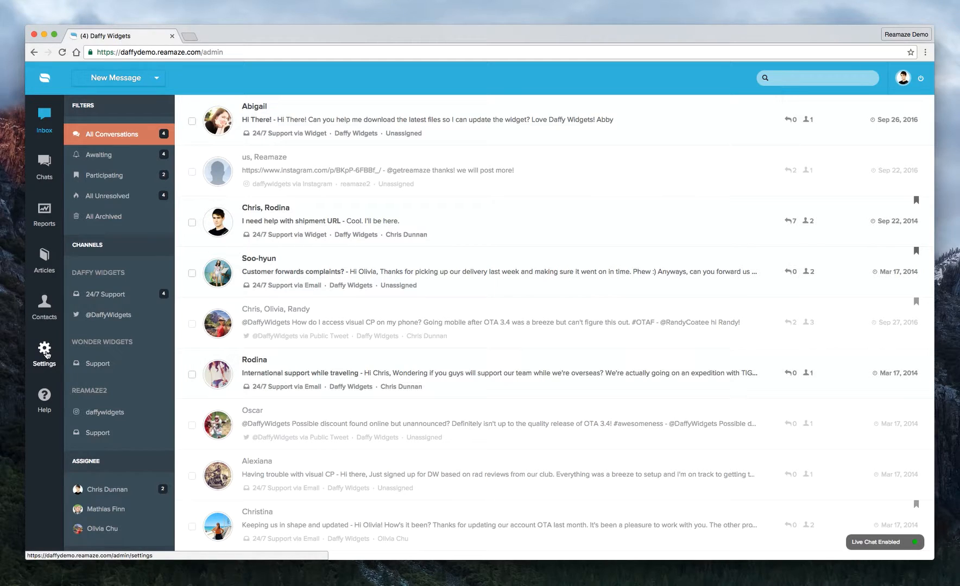
Go from the inbox through Settings to the Response Templates list
click(44, 353)
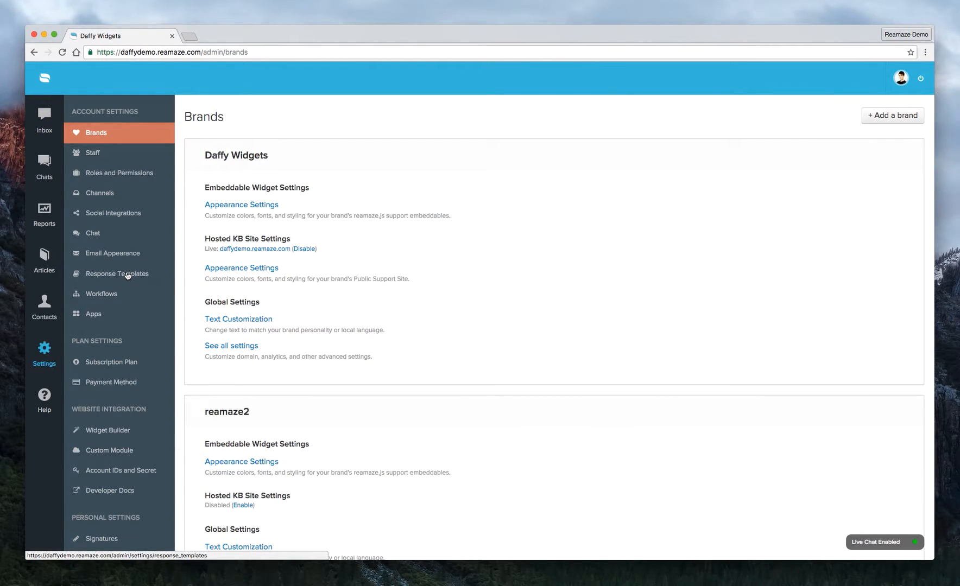
click(117, 273)
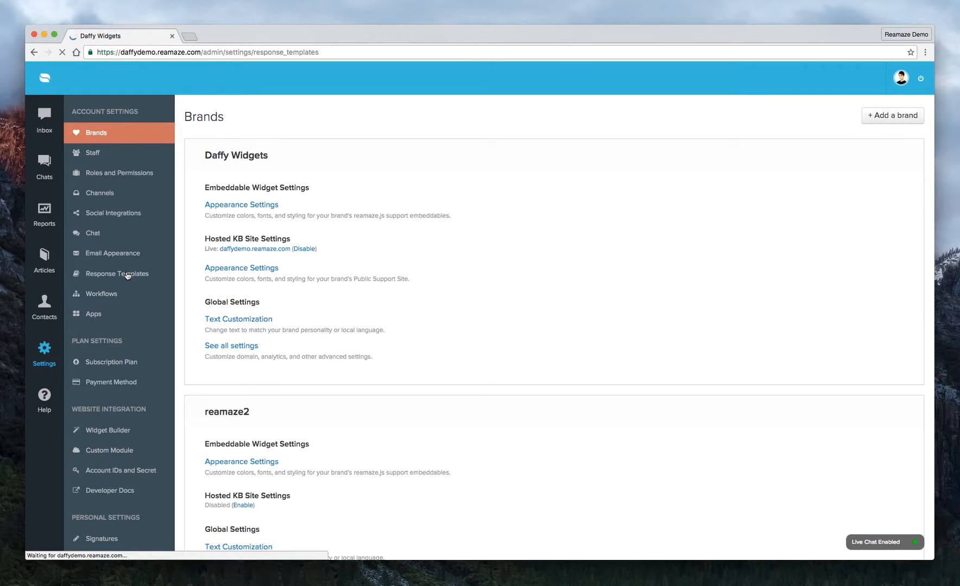
click(116, 273)
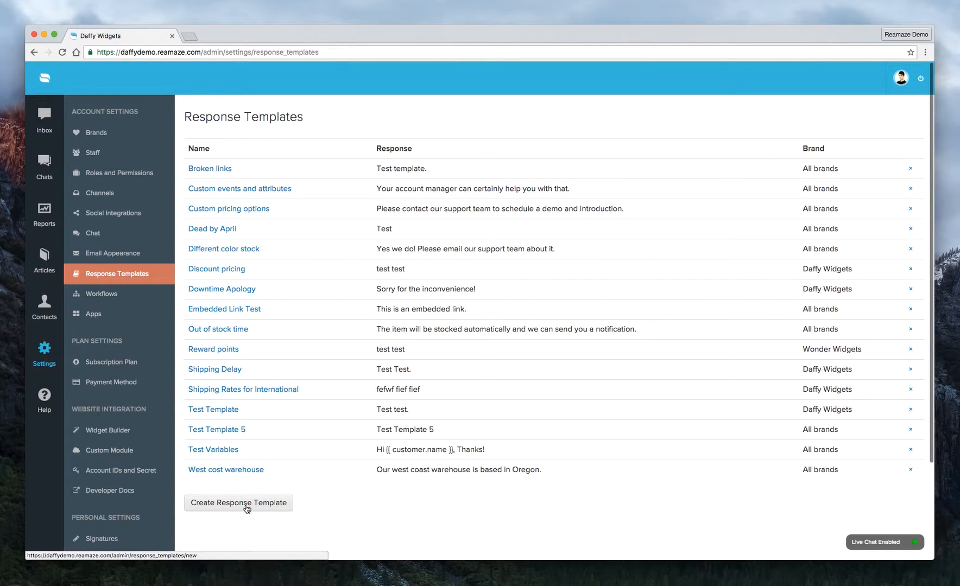
Start a new response template with the Brand dropdown left on All brands
click(239, 504)
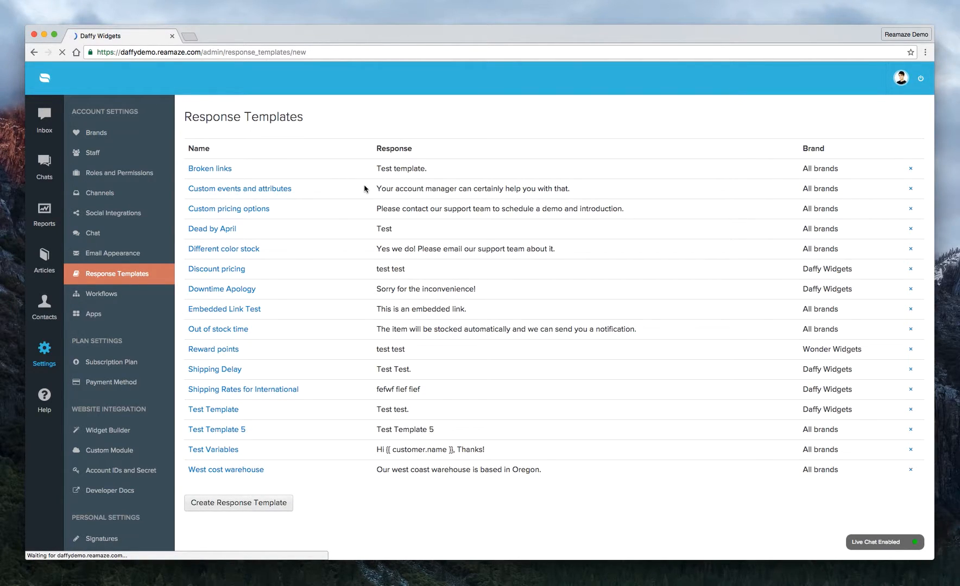
click(238, 503)
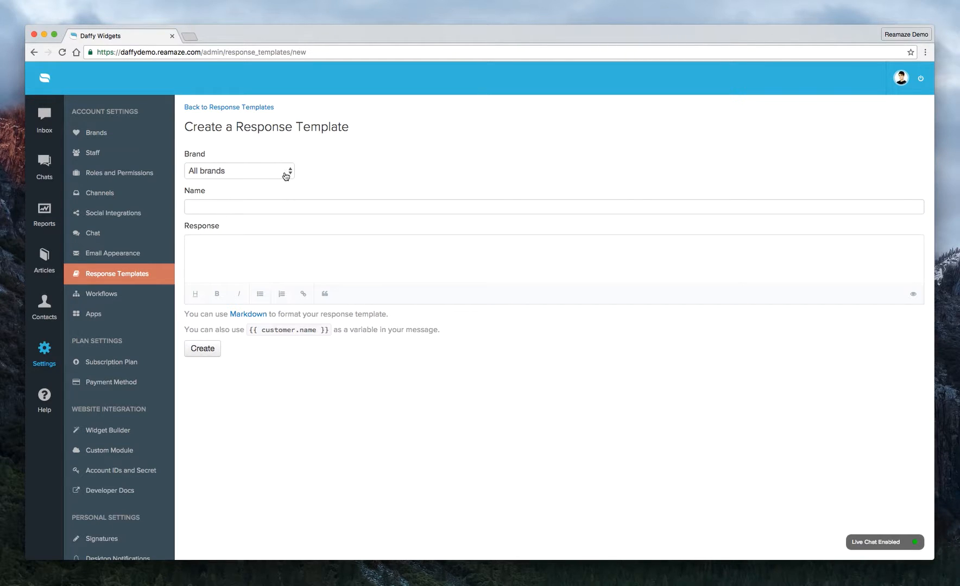
click(239, 171)
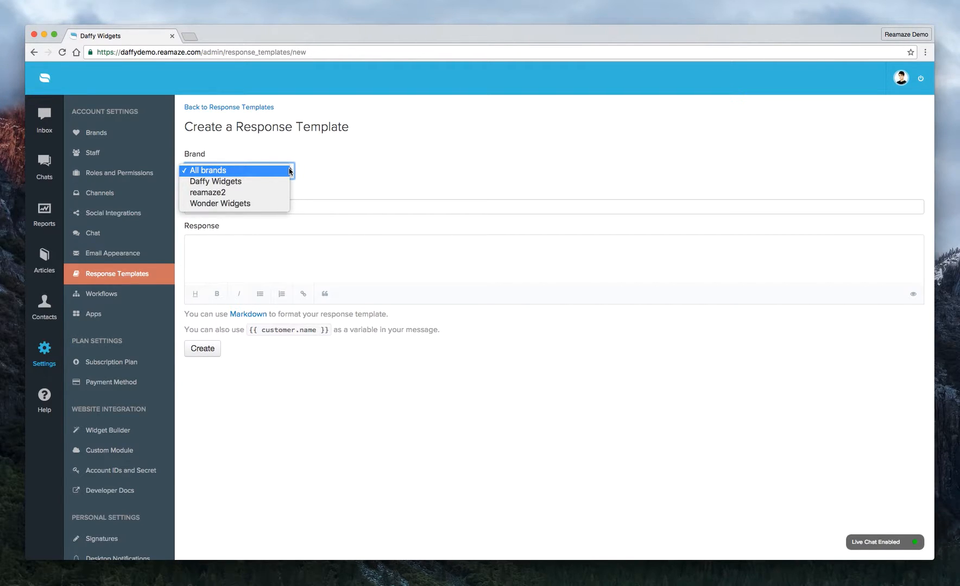
mouse_move(215, 181)
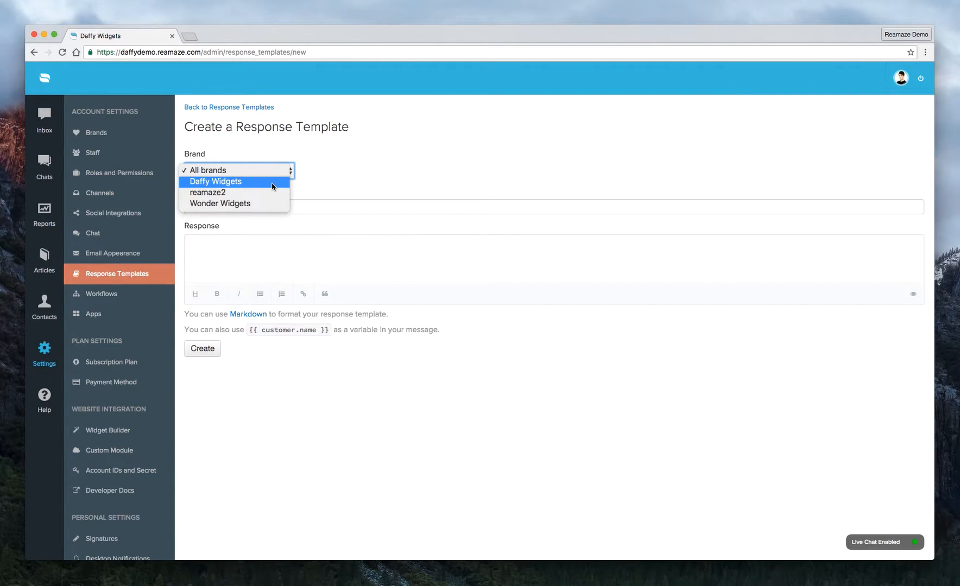
mouse_move(237, 188)
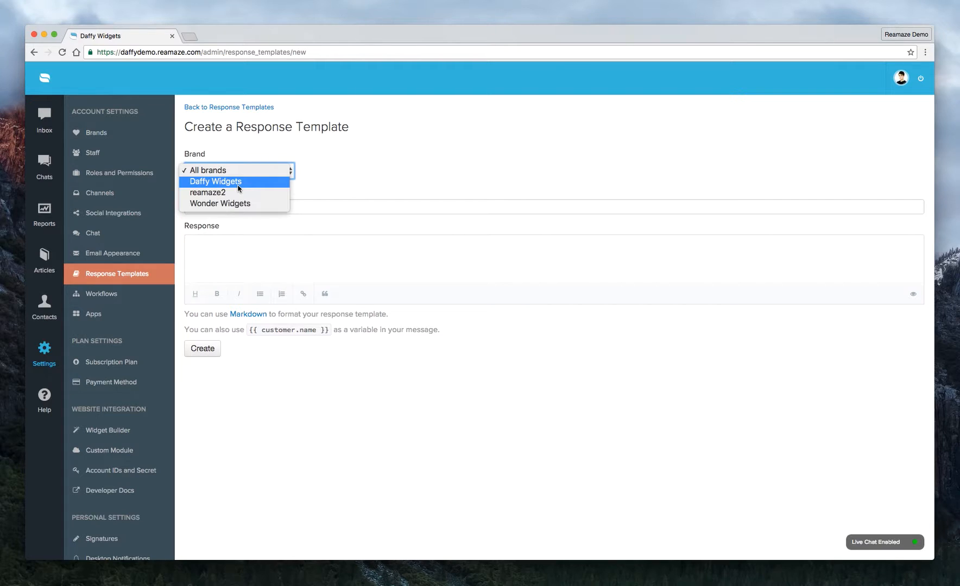
click(209, 170)
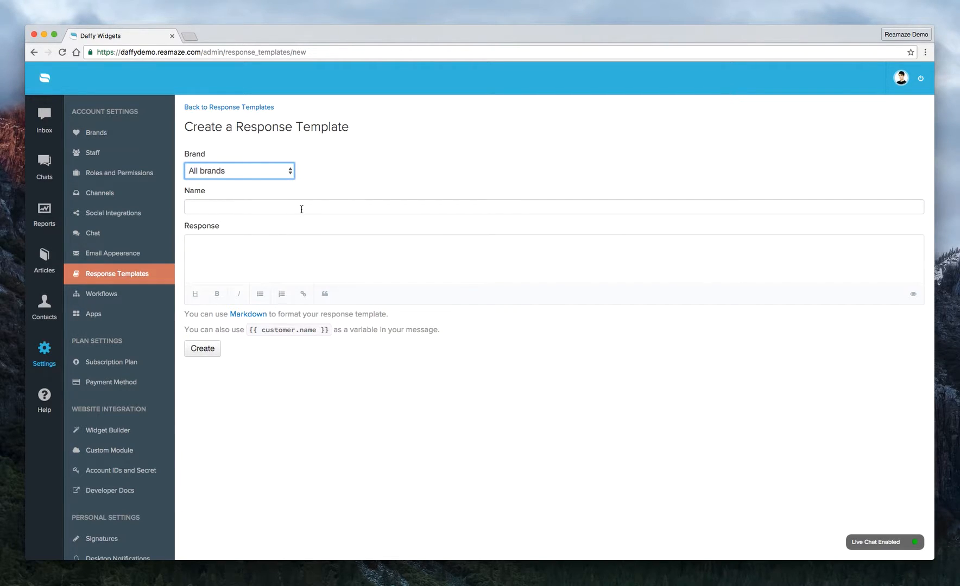
Name the template 'Question about shipping'
click(552, 207)
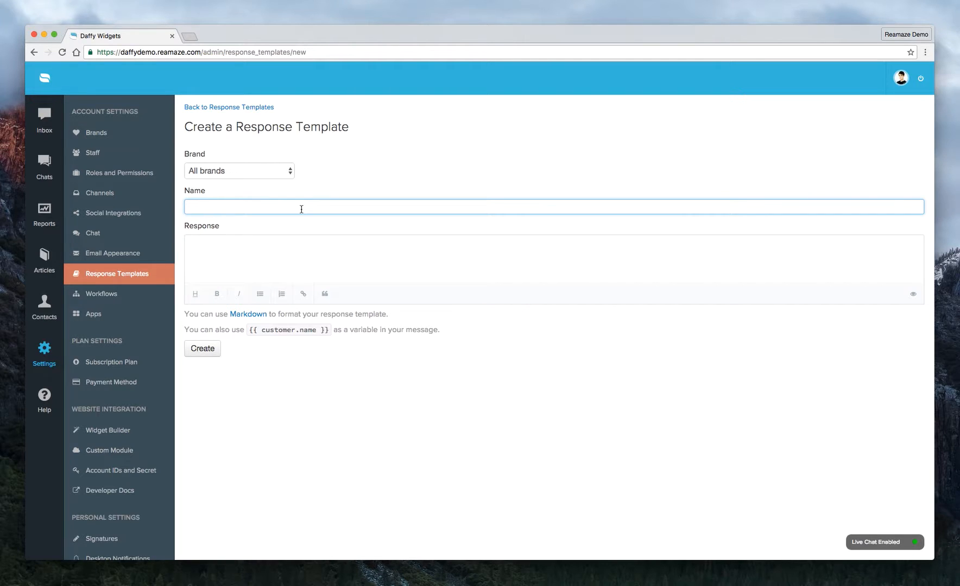
text(Q)
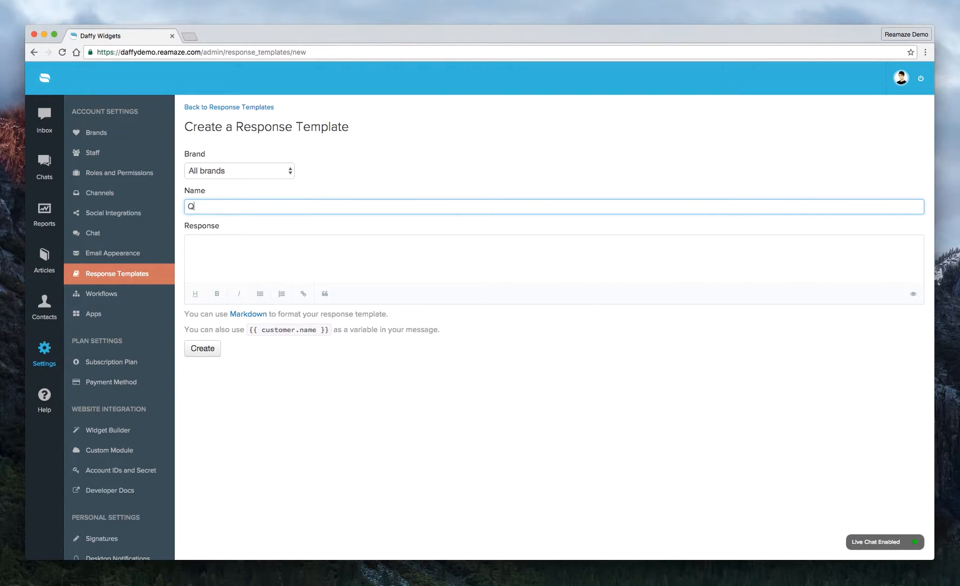
text(uestion about shio)
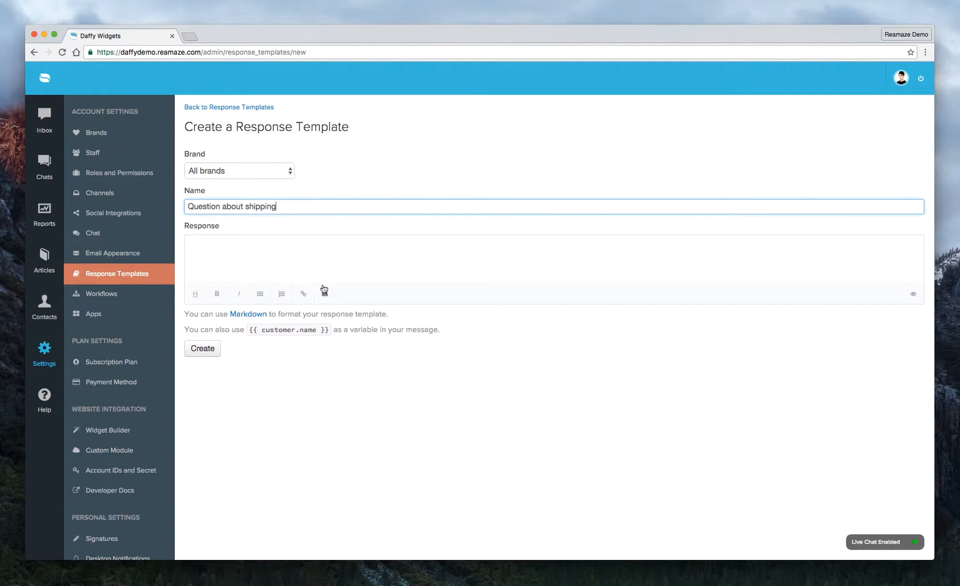
Write the response 'Here's an article about shipping policies.'
click(307, 257)
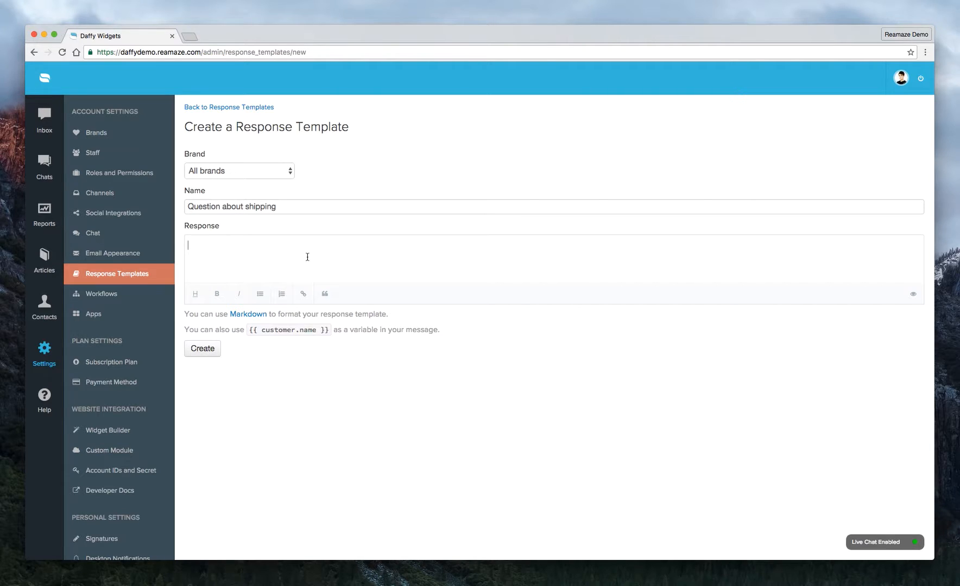
text(Here's)
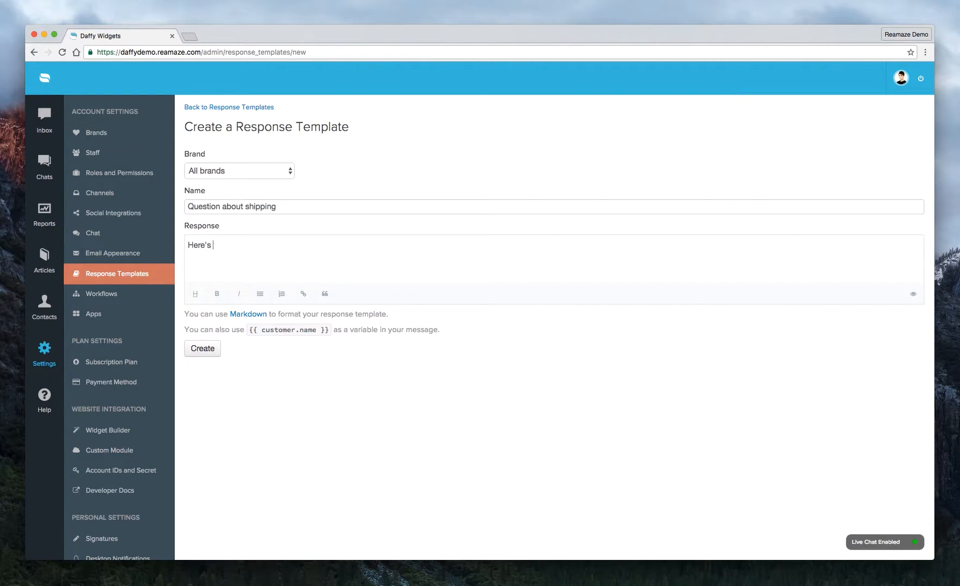
text(an article ab)
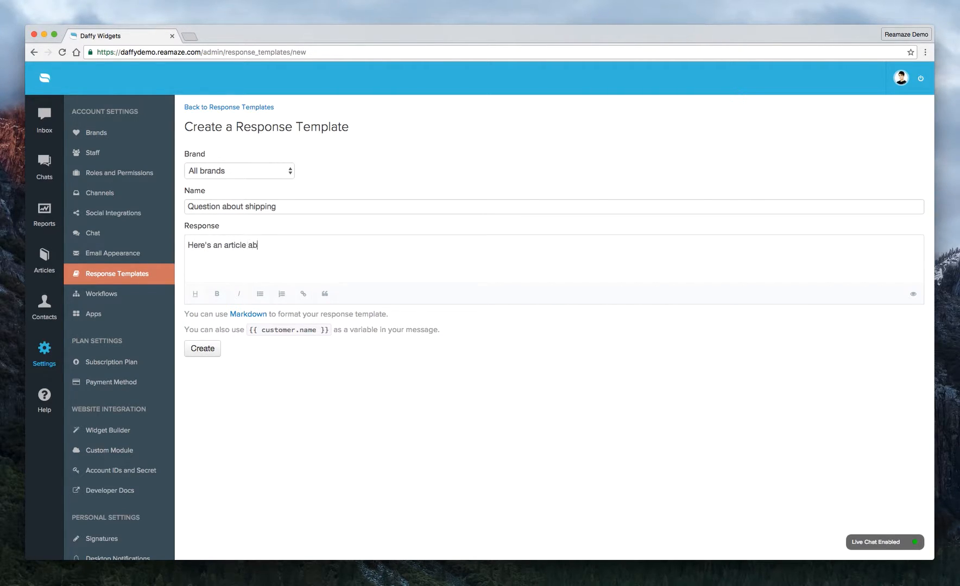
text(out shipping policies.)
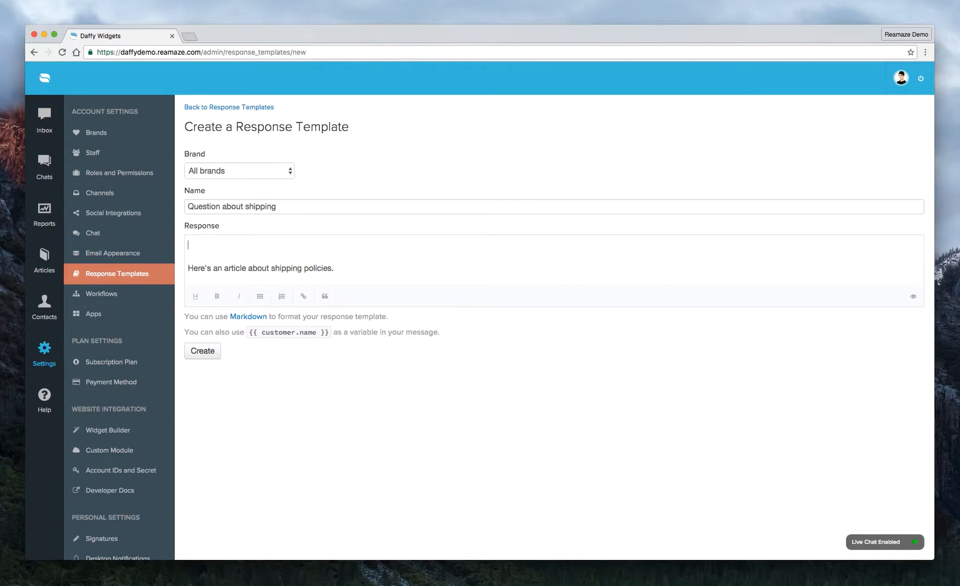
mouse_move(249, 285)
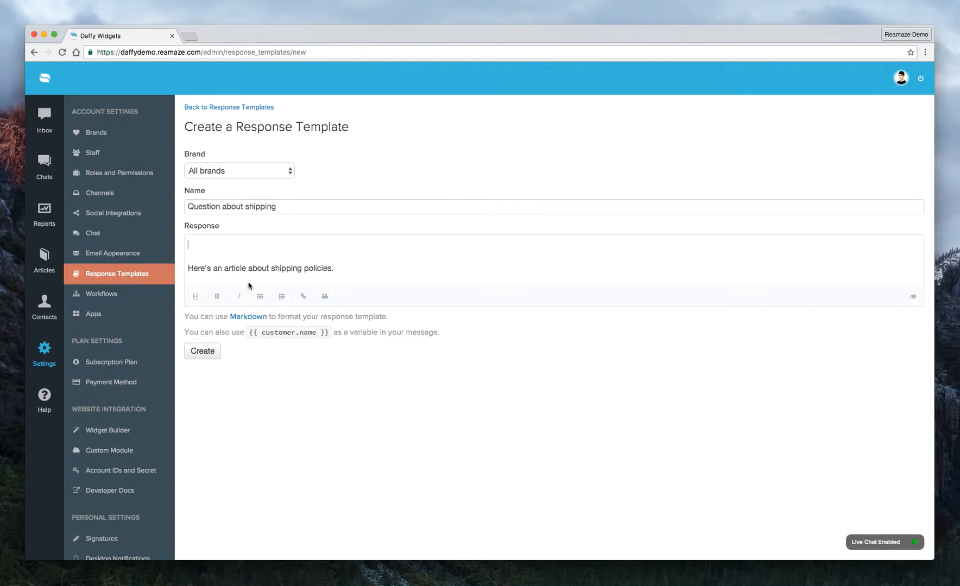
Add the greeting 'Hi {{customer.name}},' and close with 'Thanks!', fixing the typo
text(Hi)
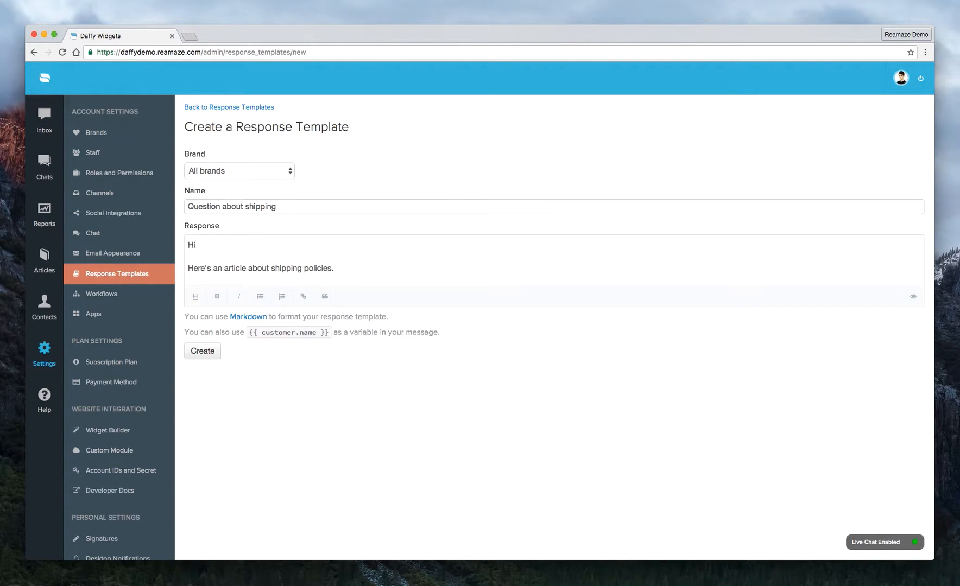
text({{c)
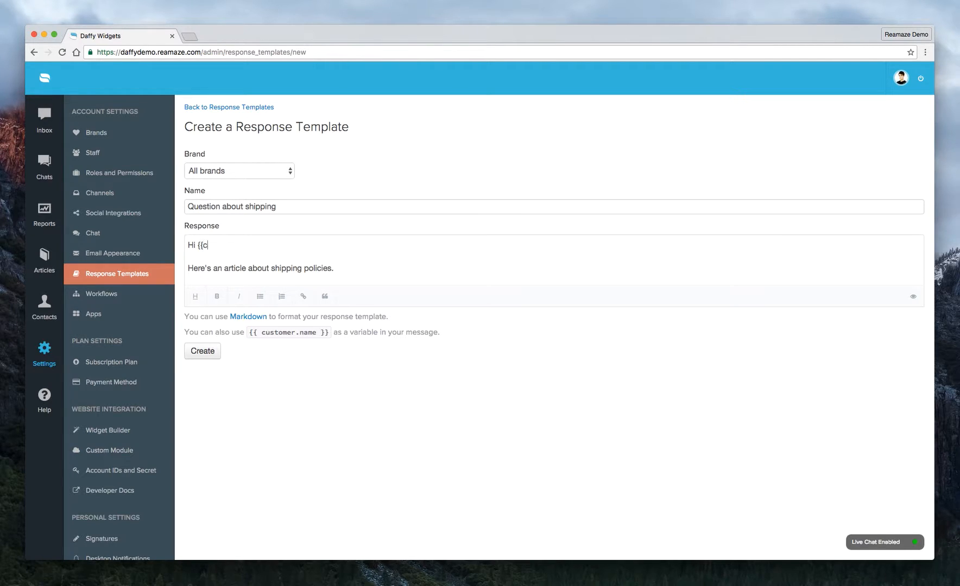
text(ustomer.name)
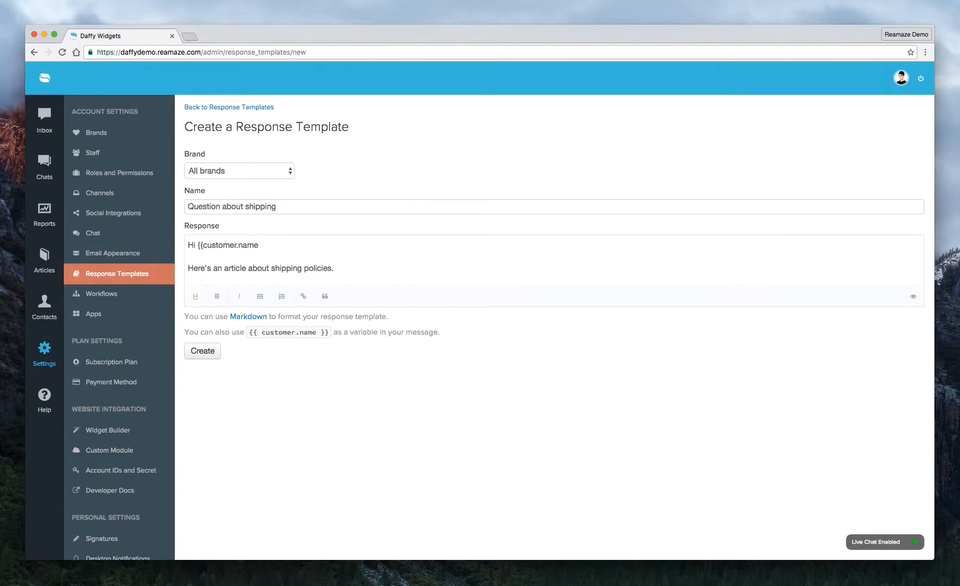
text(}},)
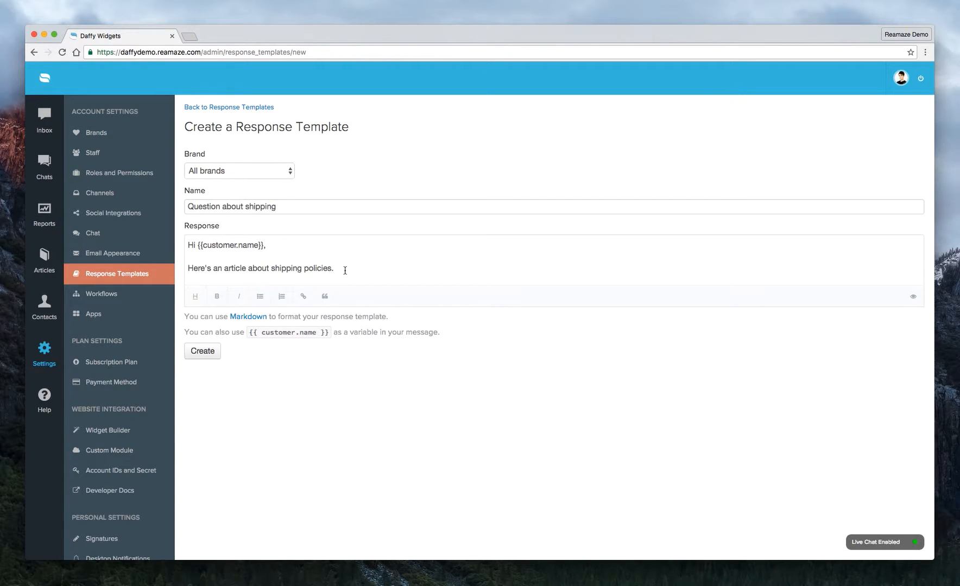
text(Th)
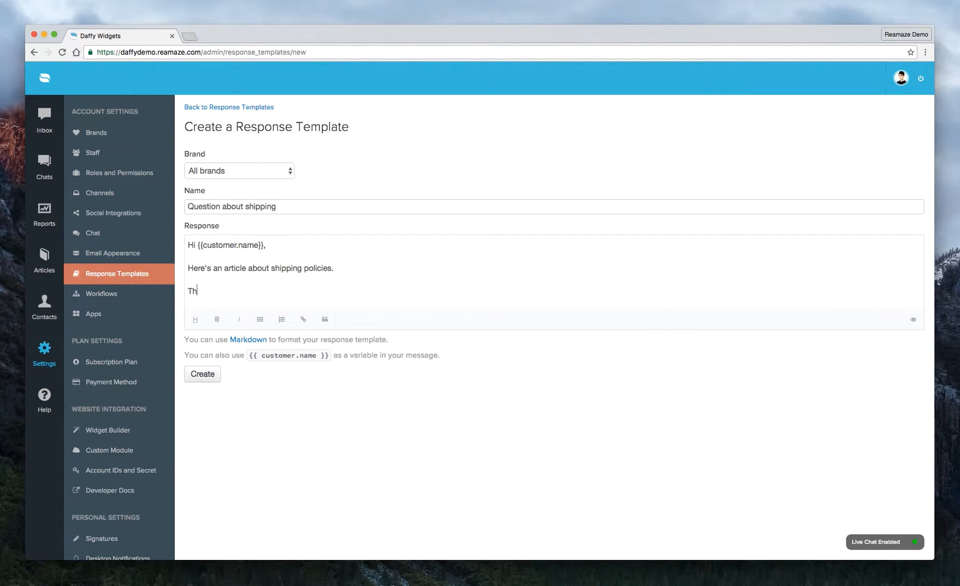
text(anks1!)
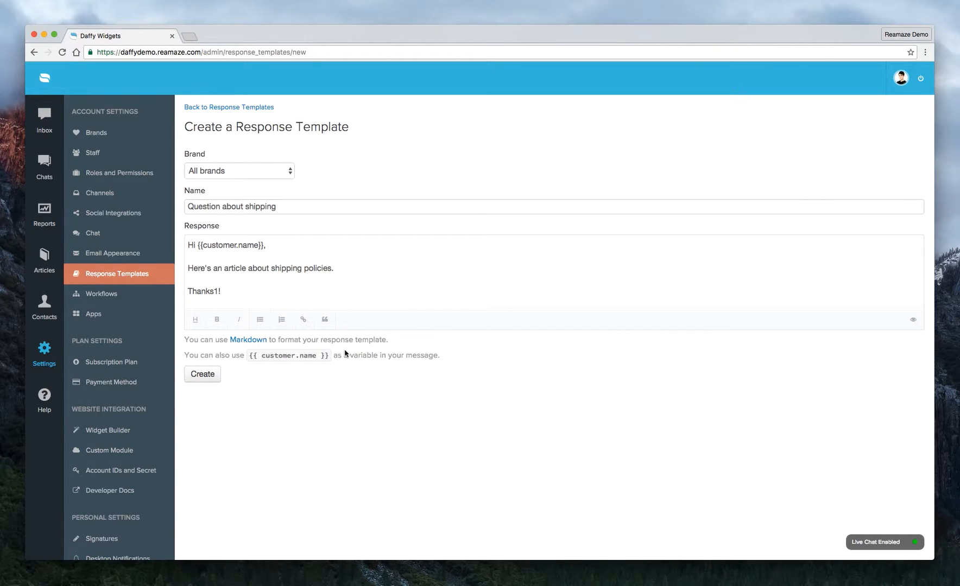
key(Backspace)
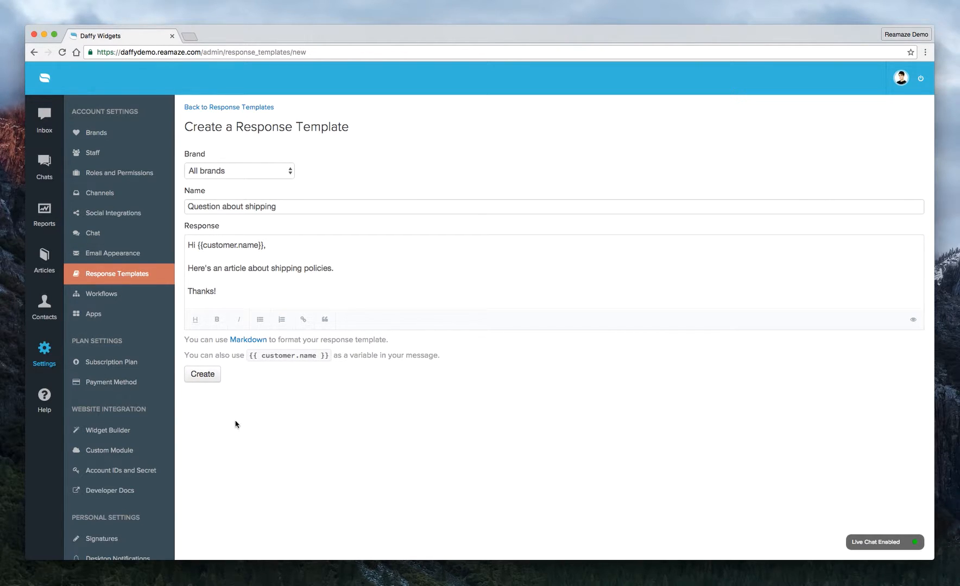
Create the 'Question about shipping' template, then open the Hi There! conversation
click(202, 374)
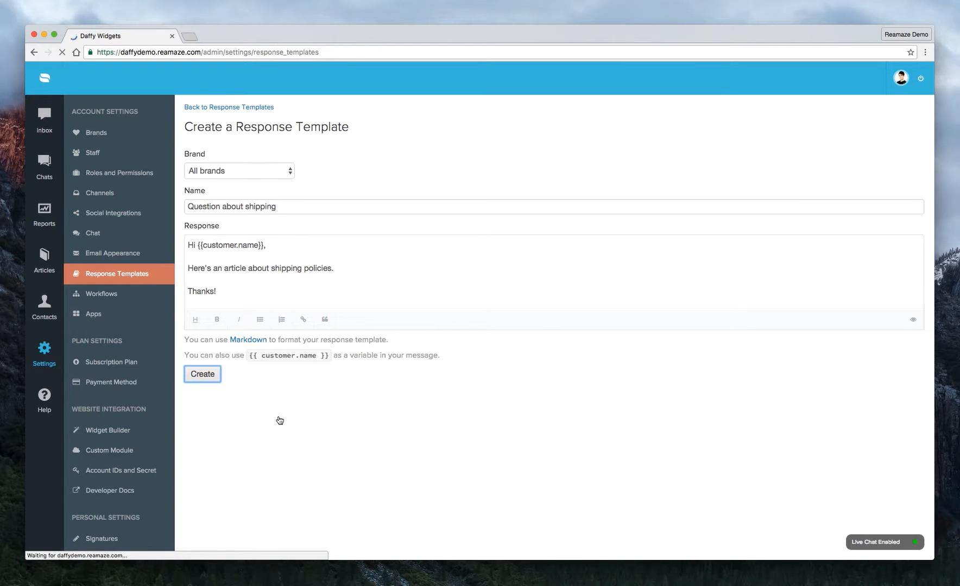
click(202, 374)
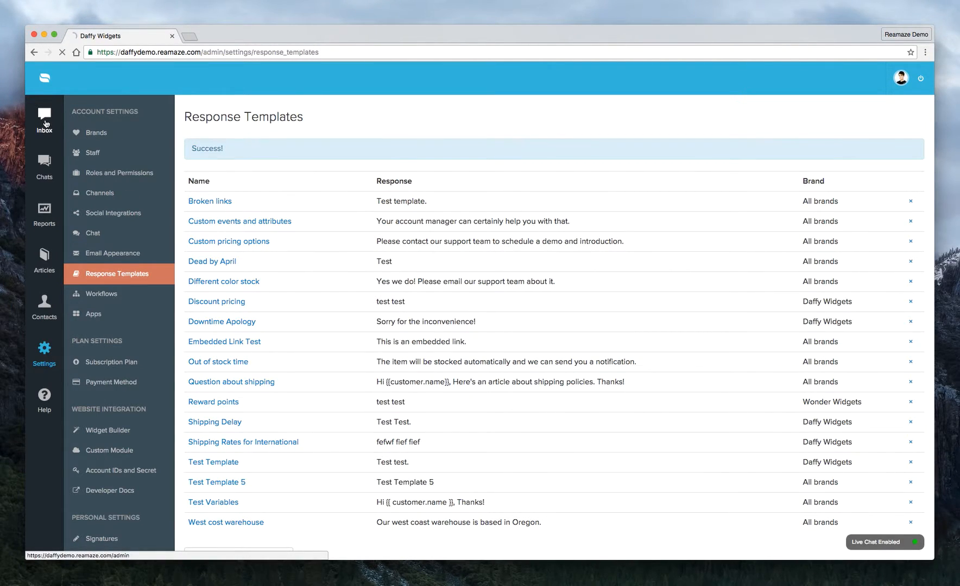
click(44, 120)
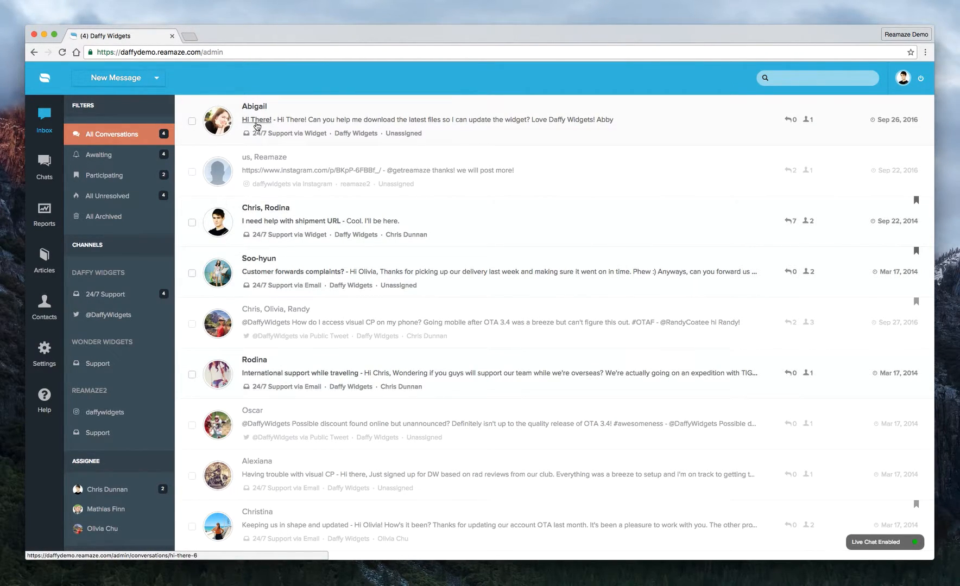
mouse_move(362, 136)
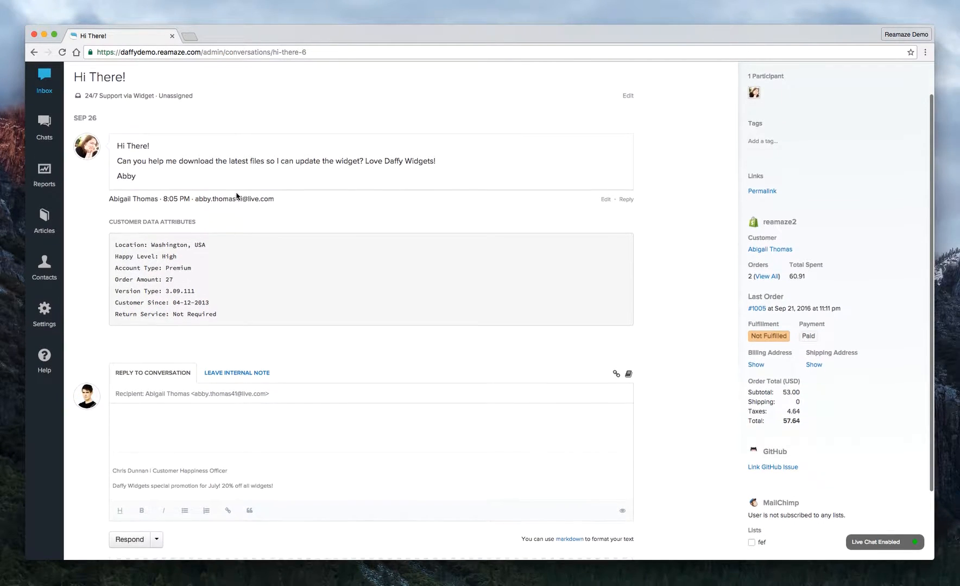
Select 'Question about shipping' in the reply's template picker
scroll(down, 3)
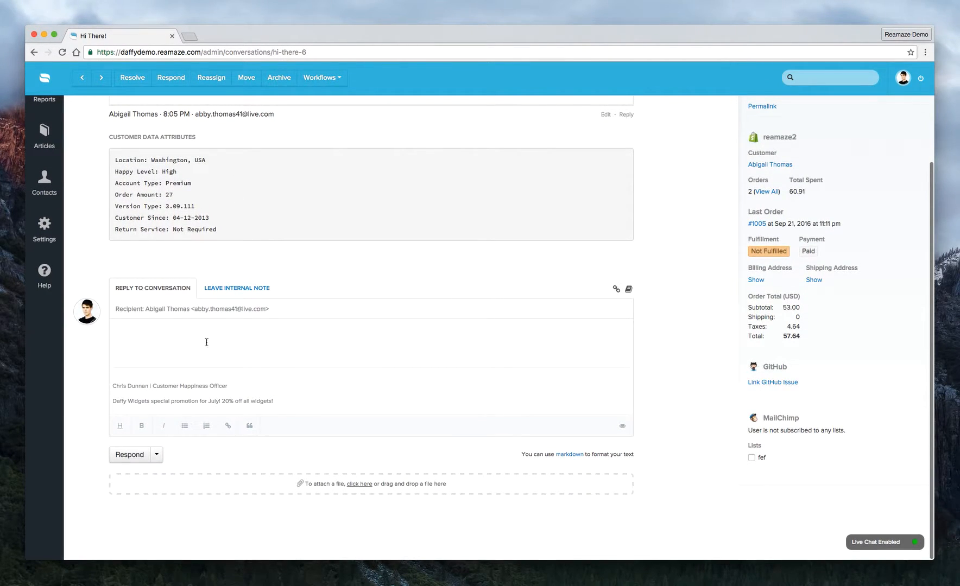
mouse_move(544, 350)
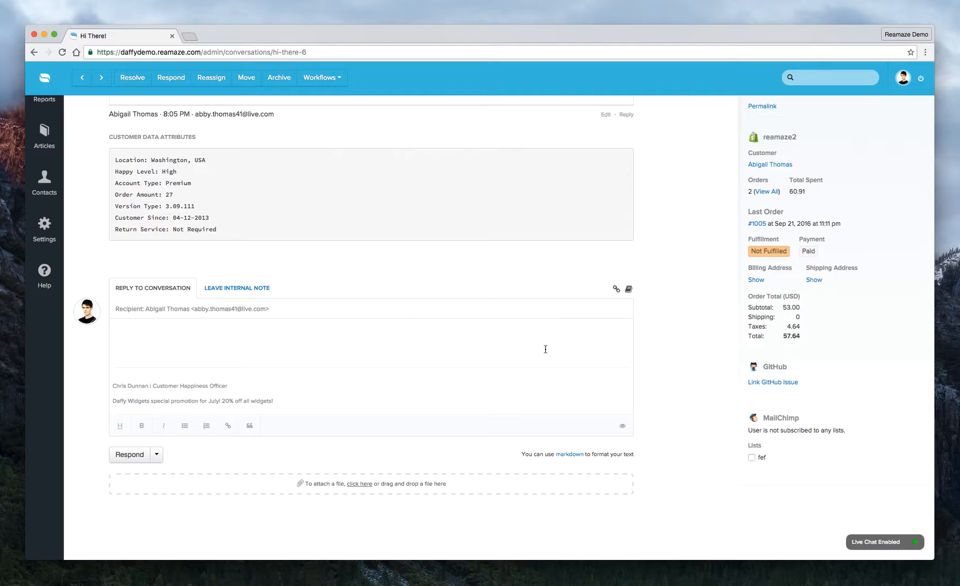
mouse_move(628, 289)
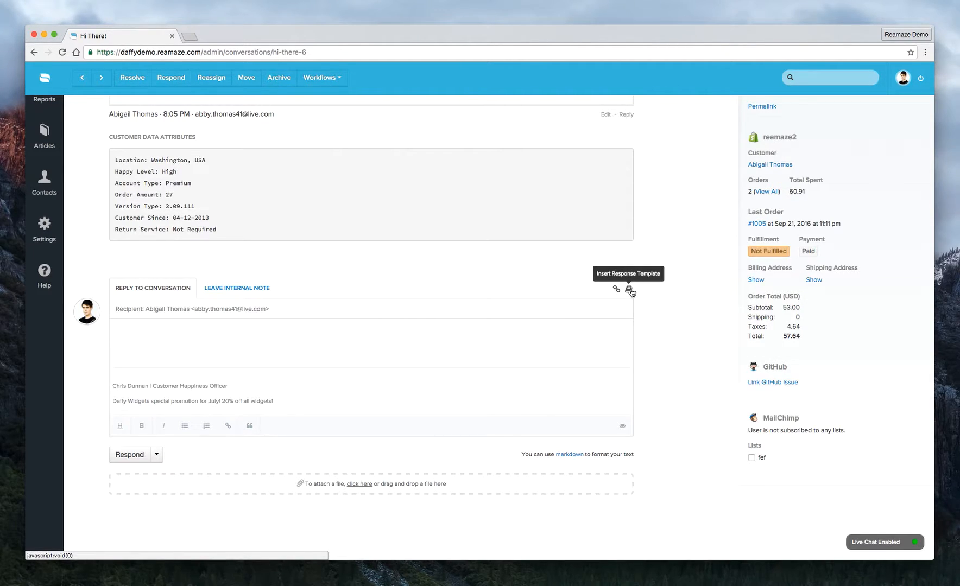
click(629, 289)
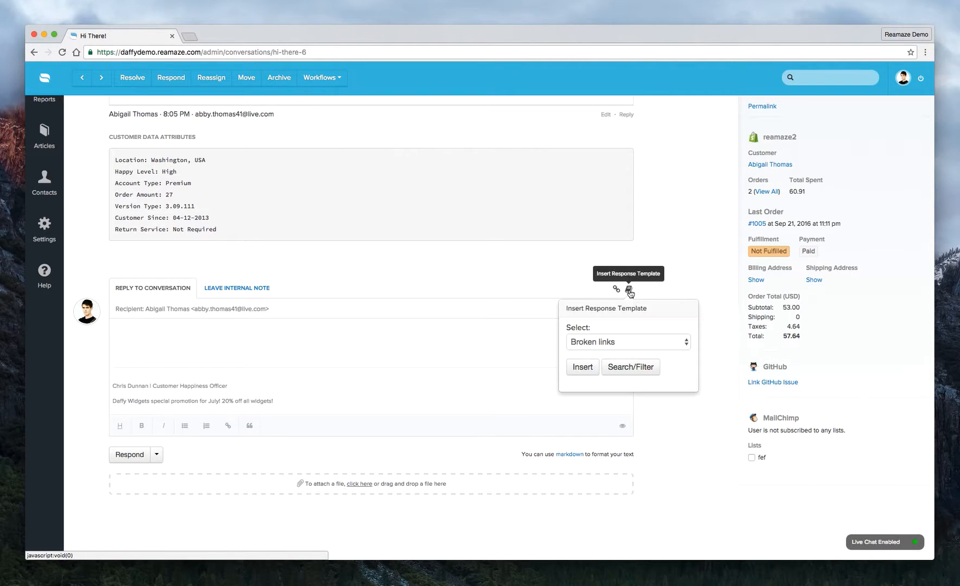
click(627, 341)
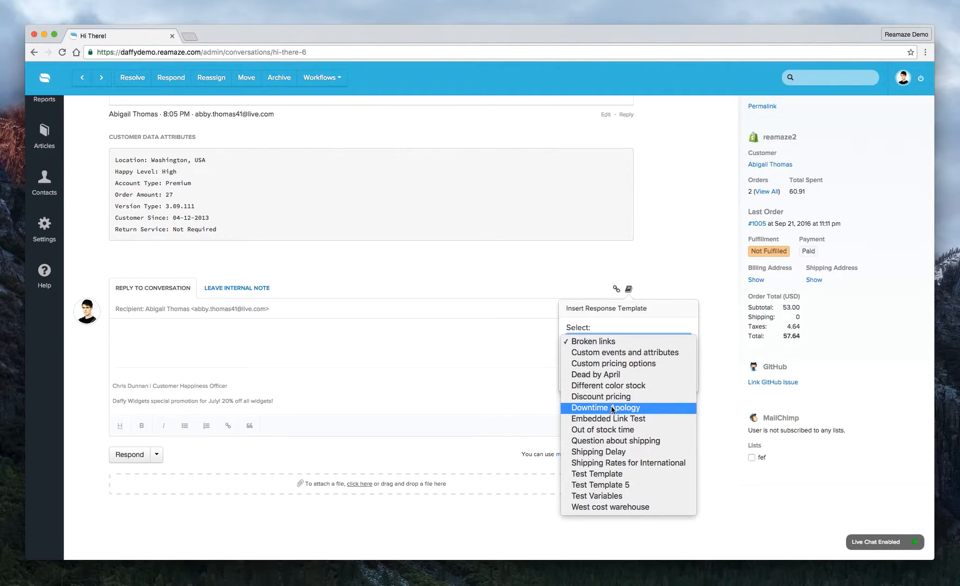
mouse_move(615, 441)
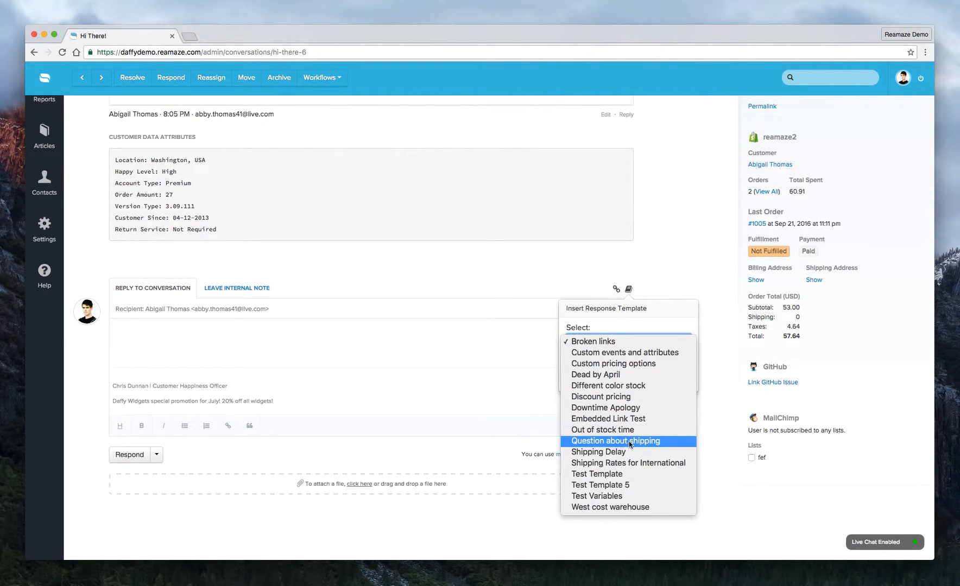
click(615, 441)
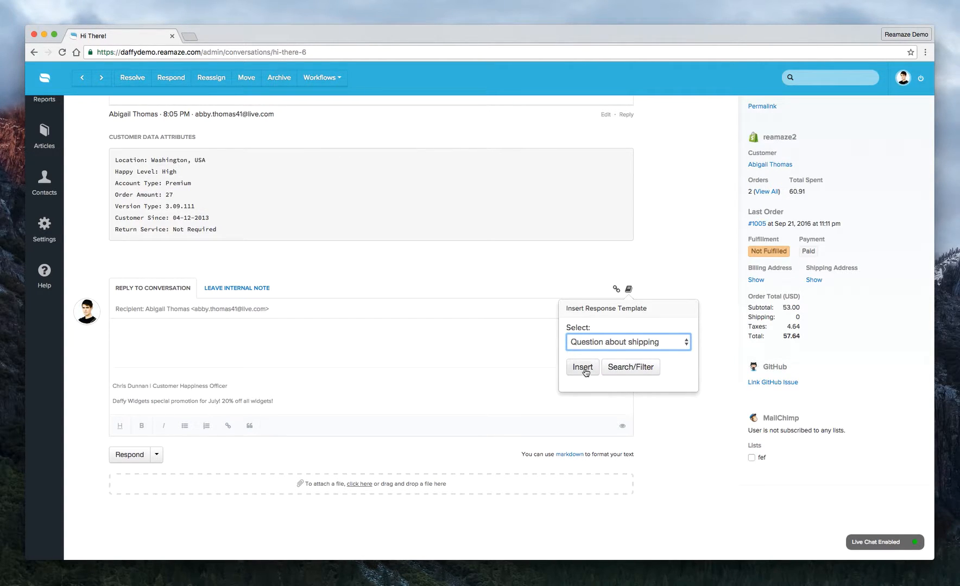
Insert the shipping template and remove the surname so the greeting reads 'Hi Abigail,'
click(582, 367)
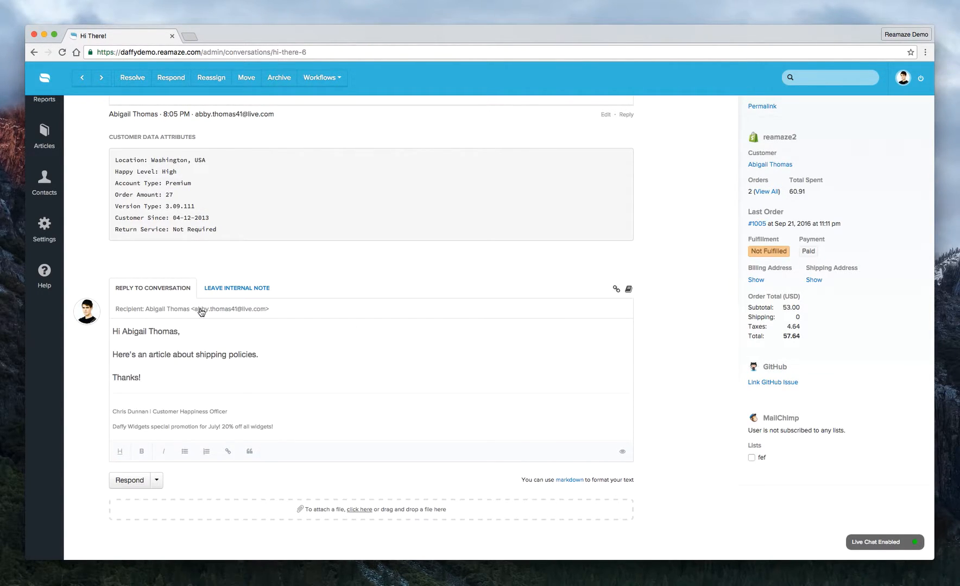
drag(121, 331, 180, 332)
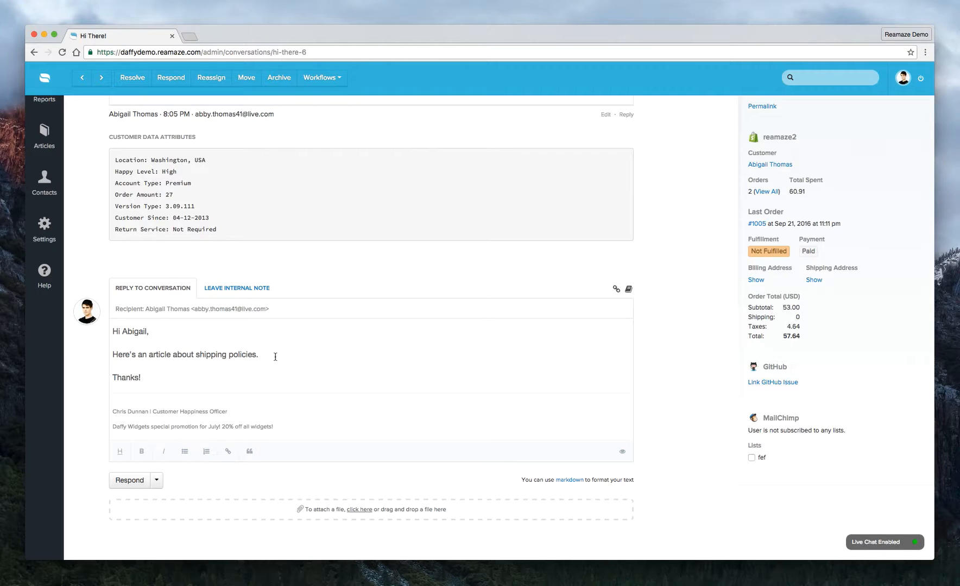
mouse_move(130, 350)
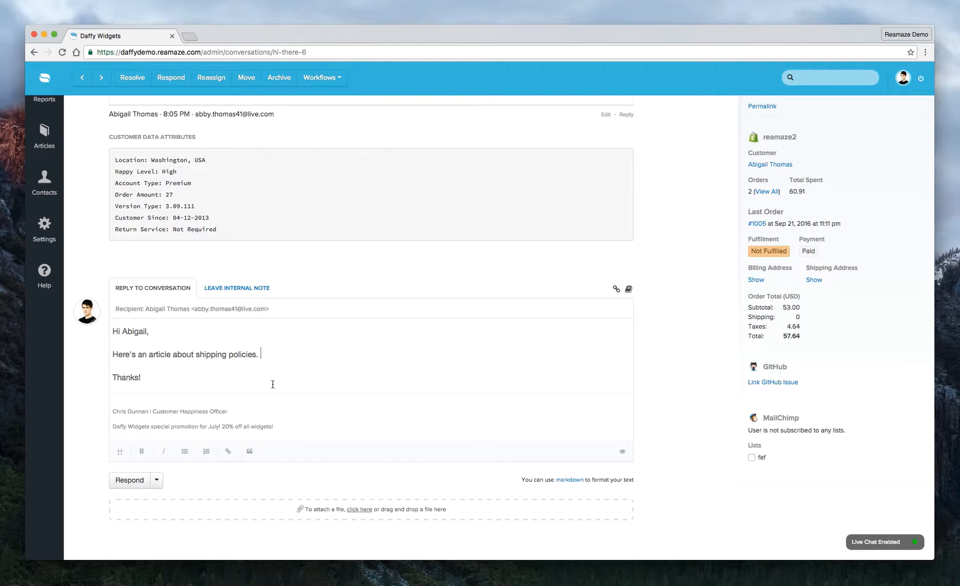
mouse_move(273, 377)
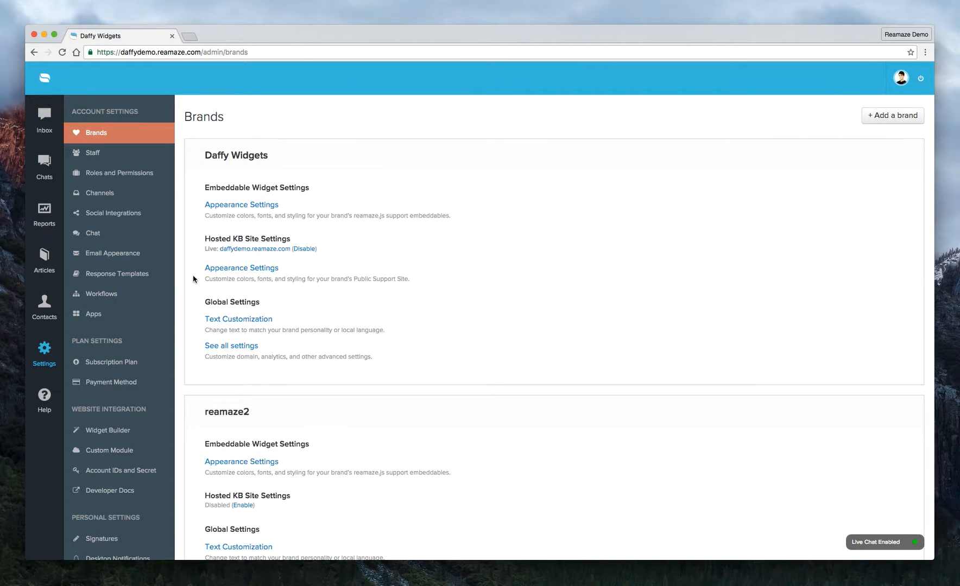
mouse_move(254, 249)
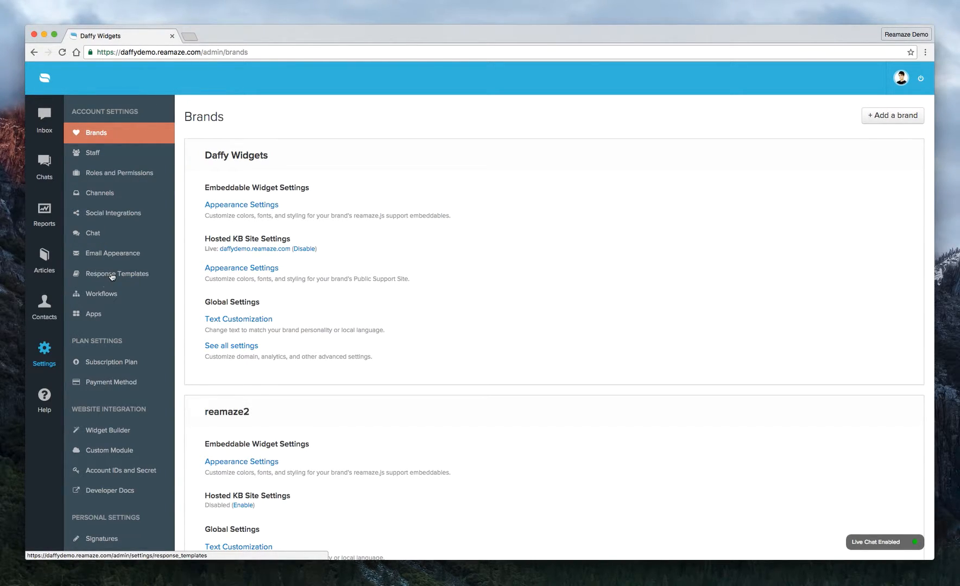
Open Response Templates in Settings to see 'Question about shipping' listed
click(117, 273)
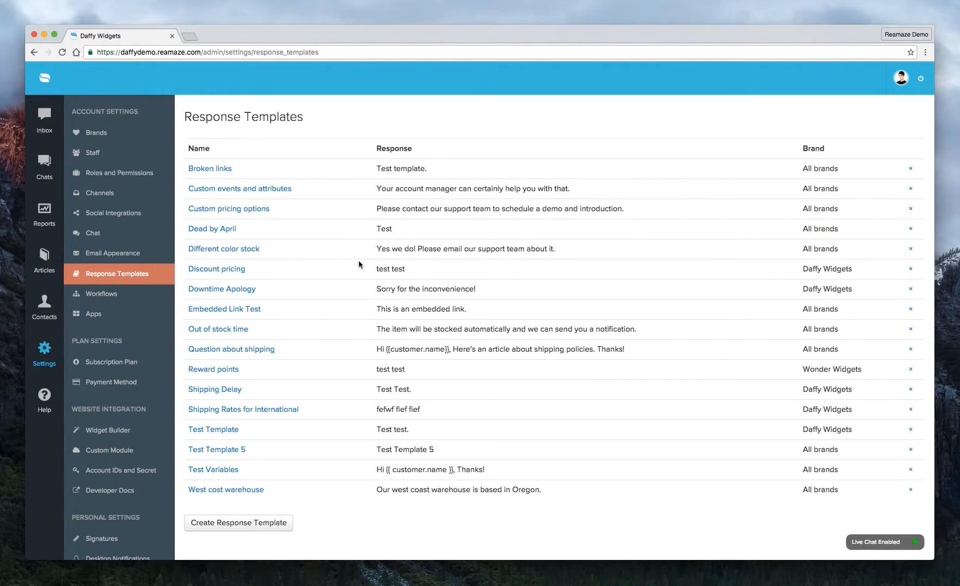
mouse_move(605, 135)
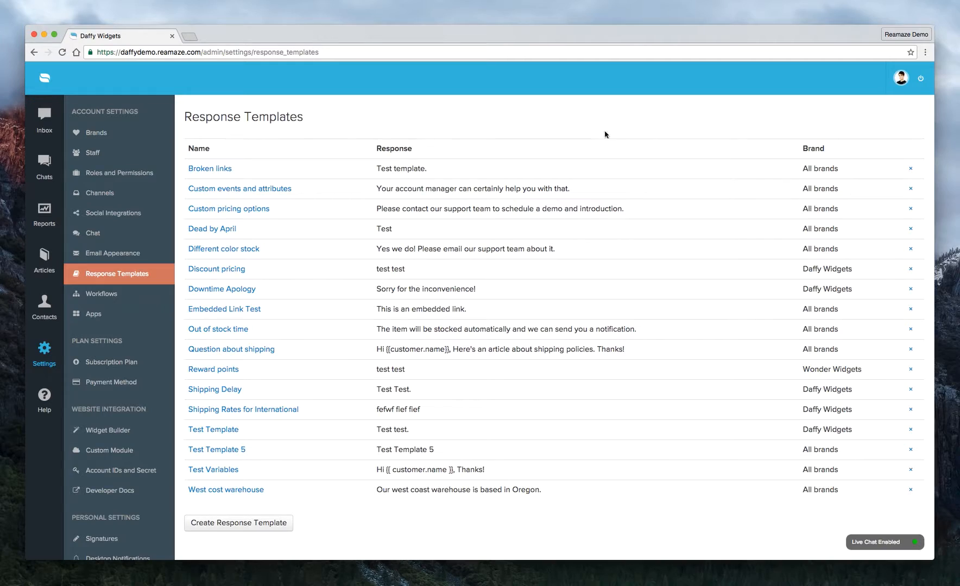